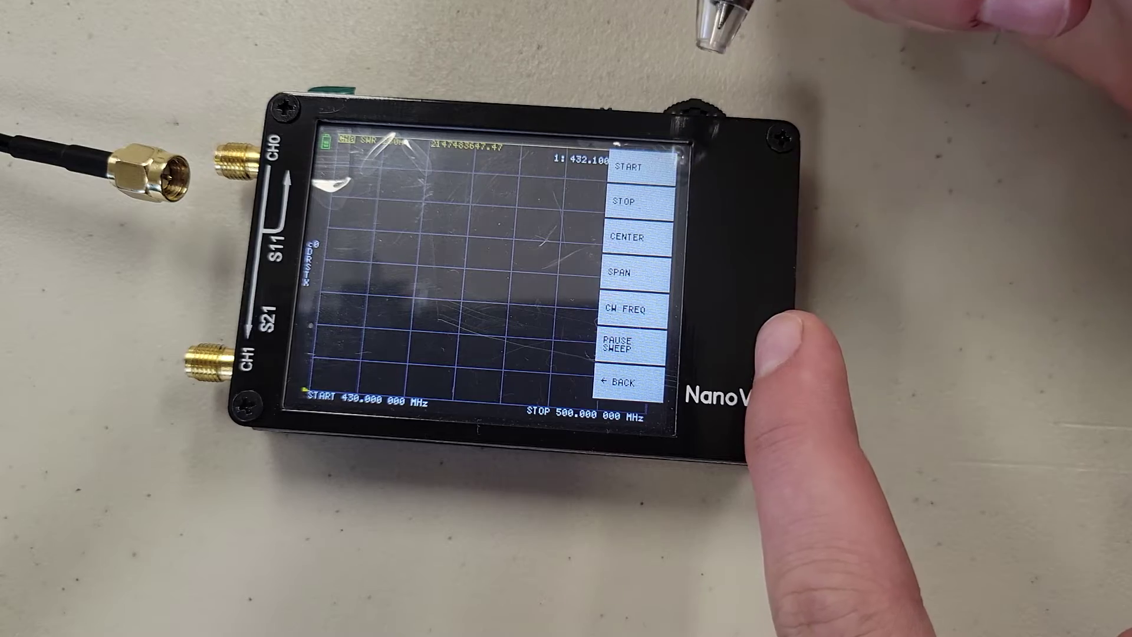
Step: Choose START in the stimulus menu and enter 43 on the keypad
left_click(634, 164)
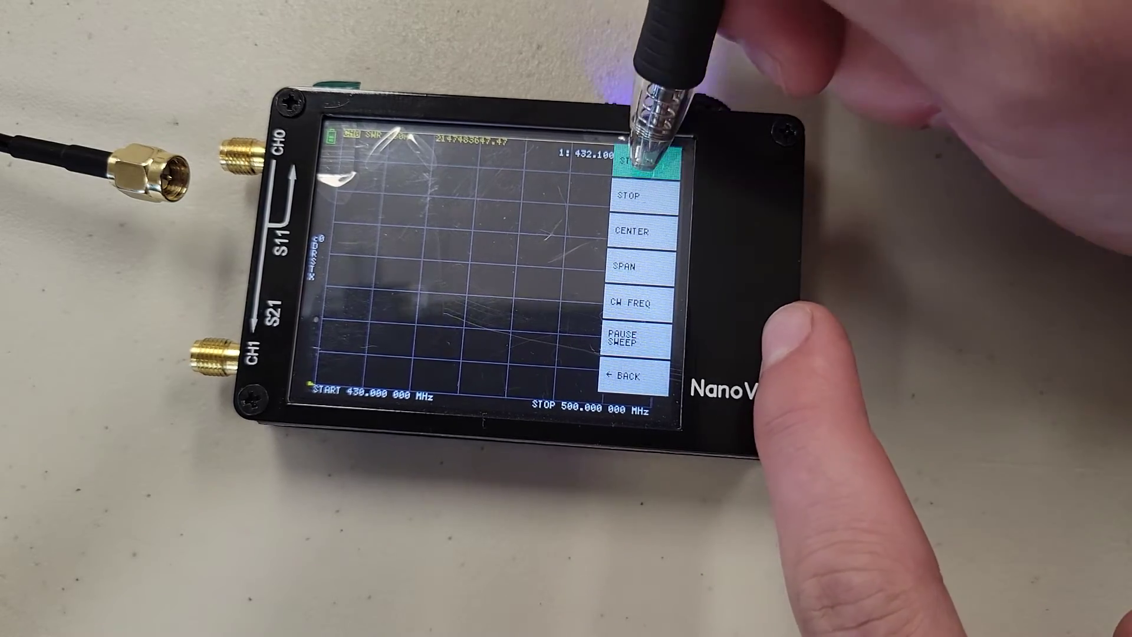
left_click(630, 154)
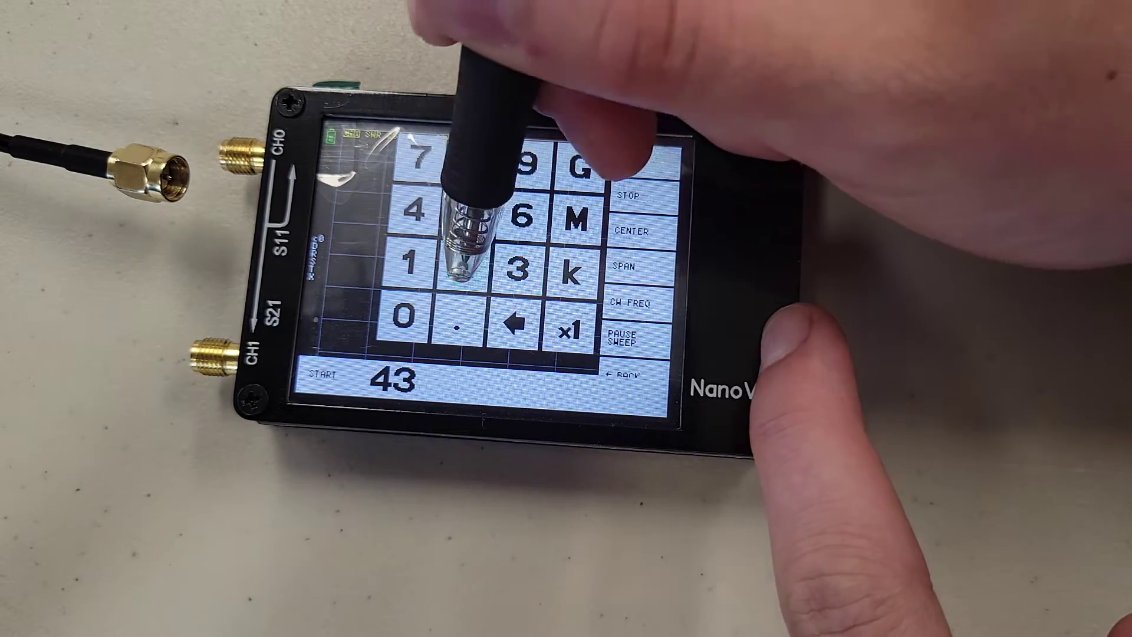